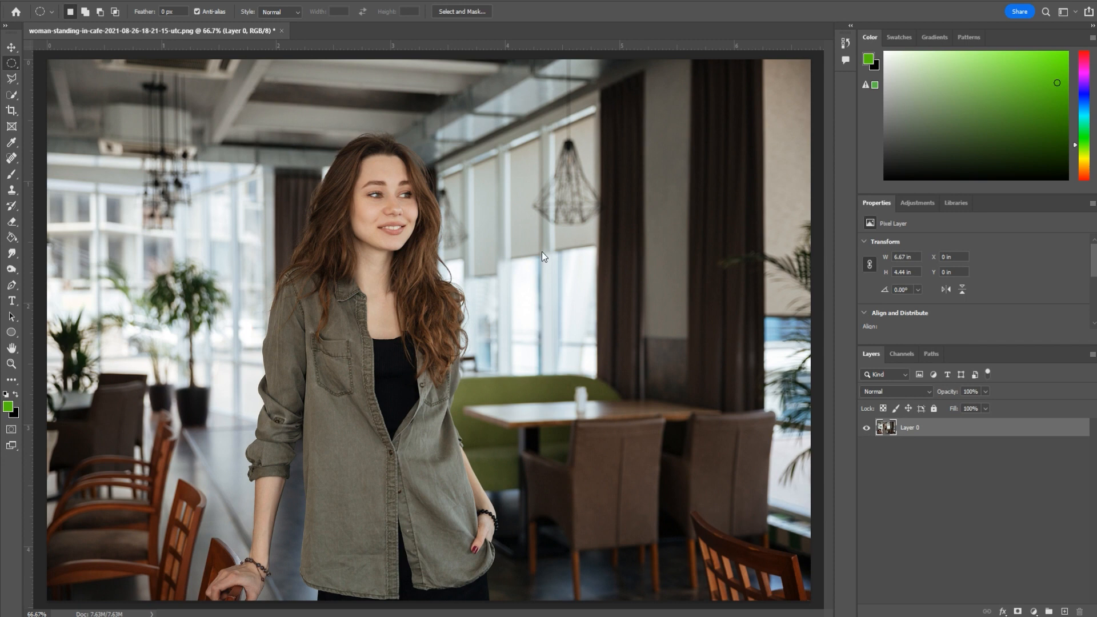
{"action": "mouse_move", "coordinate": [416, 303]}
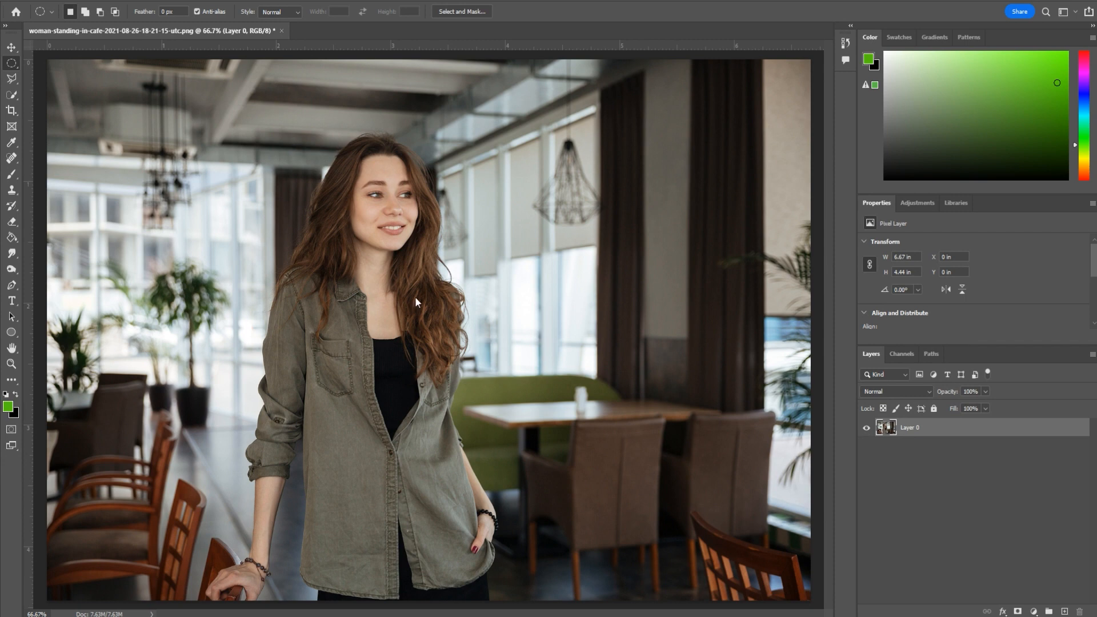
{"action": "mouse_move", "coordinate": [489, 321]}
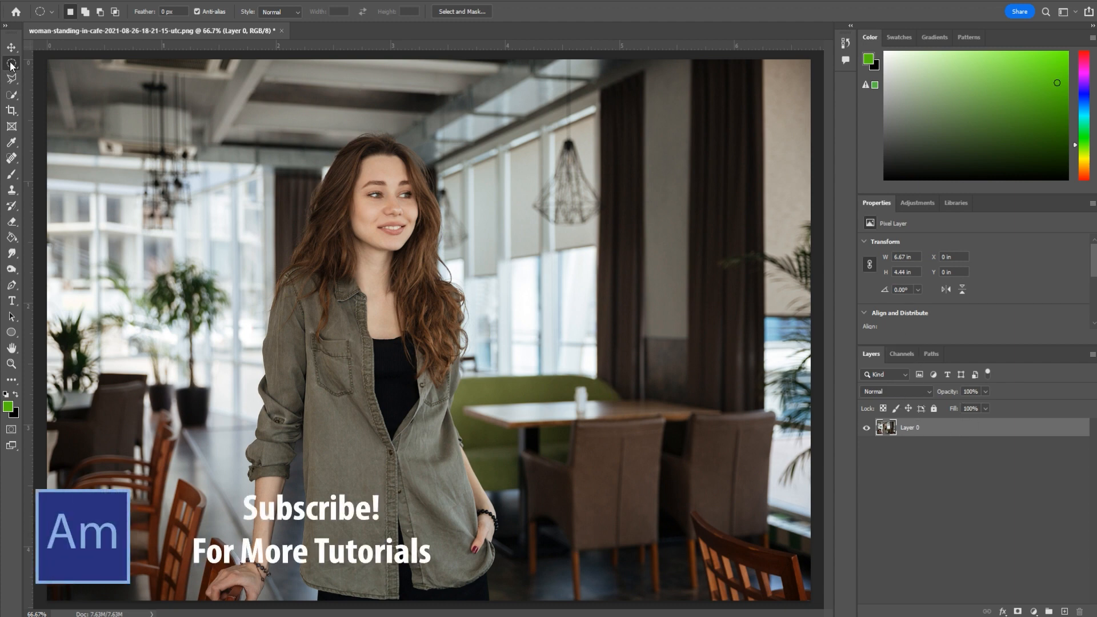
Draw an elliptical marquee around the woman's head and face
{"action": "left_click", "coordinate": [11, 64]}
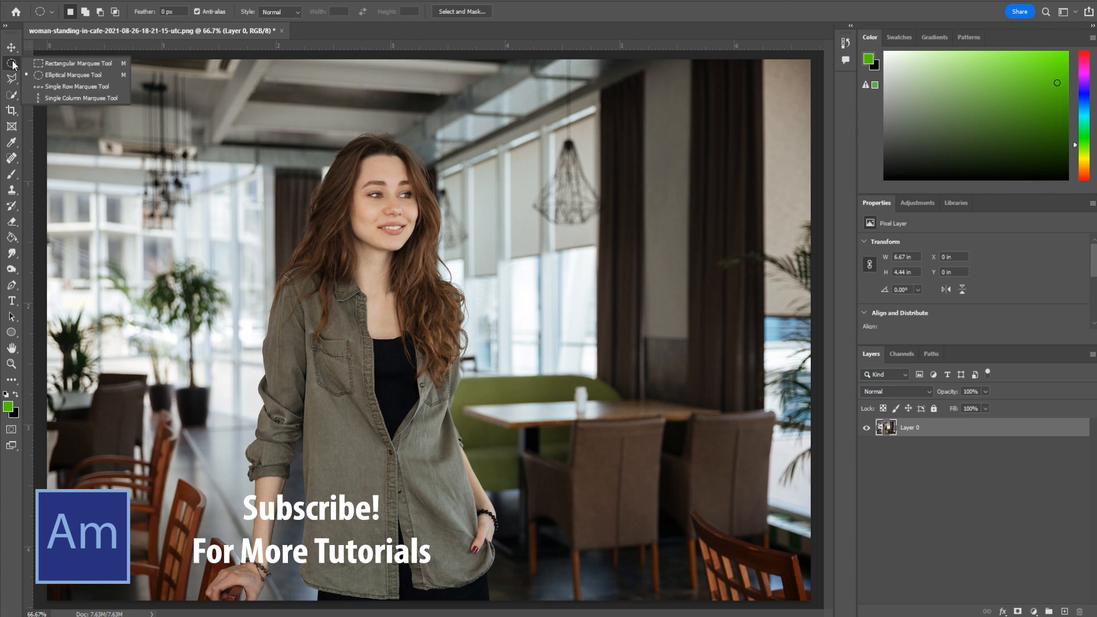
{"action": "mouse_move", "coordinate": [74, 75]}
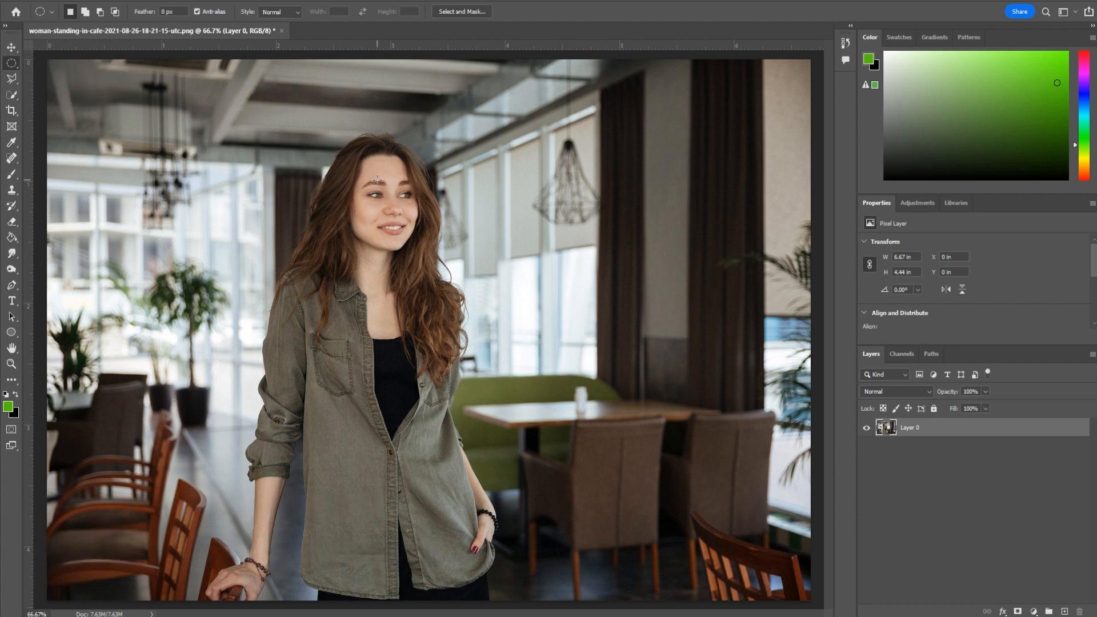
{"action": "left_click_drag", "start_coordinate": [358, 179], "coordinate": [424, 220]}
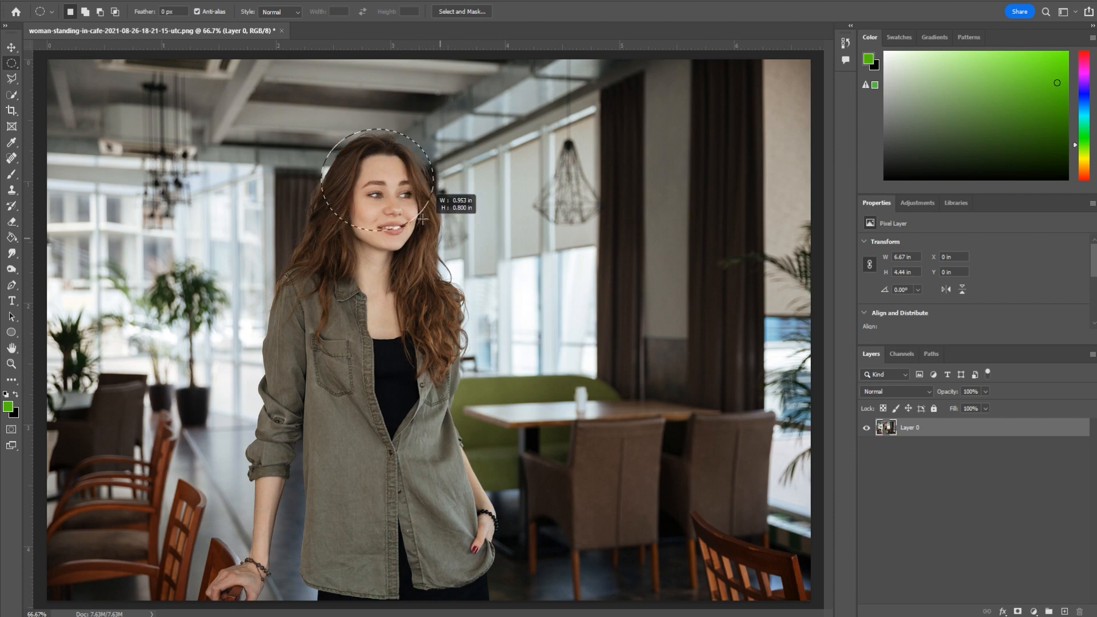
{"action": "left_click_drag", "start_coordinate": [423, 218], "coordinate": [451, 265]}
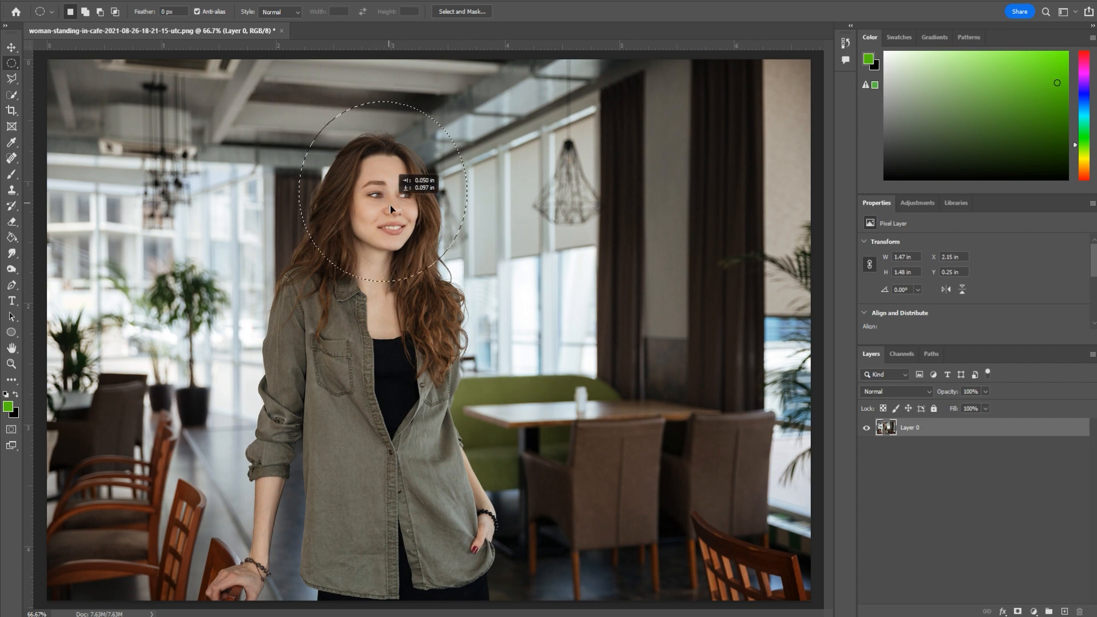
{"action": "left_click_drag", "start_coordinate": [388, 210], "coordinate": [392, 217]}
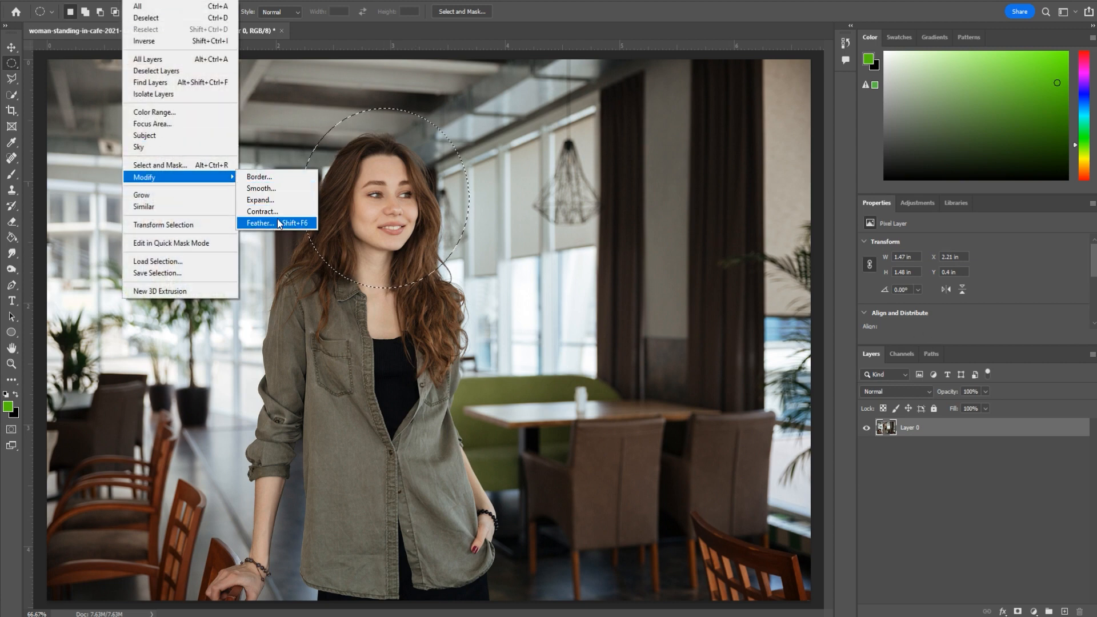
Feather the oval selection by 100 pixels
{"action": "left_click", "coordinate": [259, 222]}
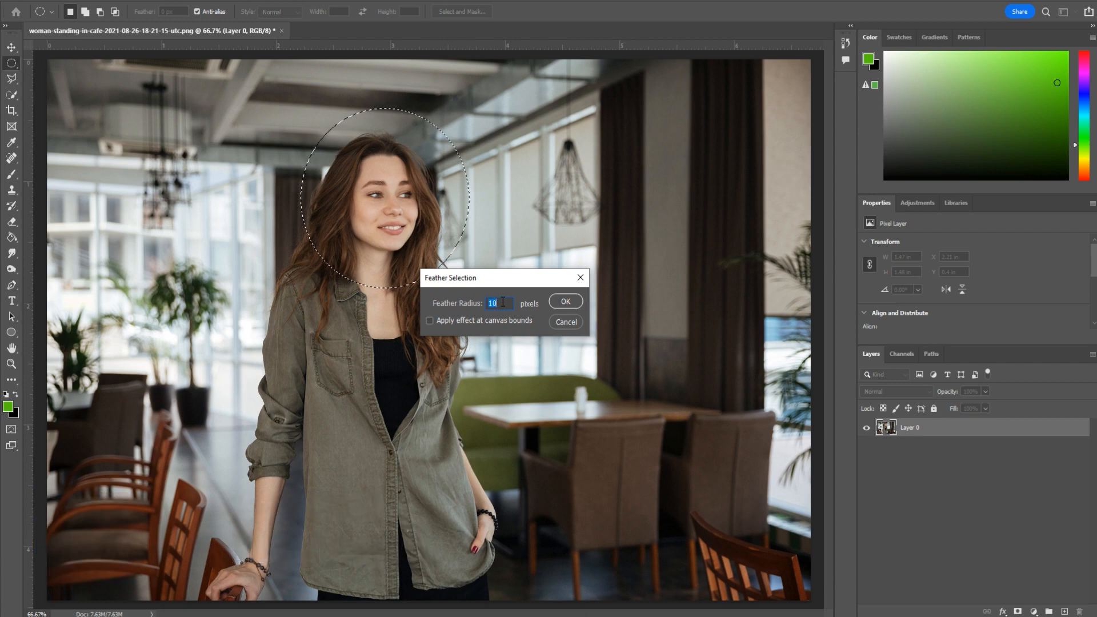
{"action": "type", "text": "100"}
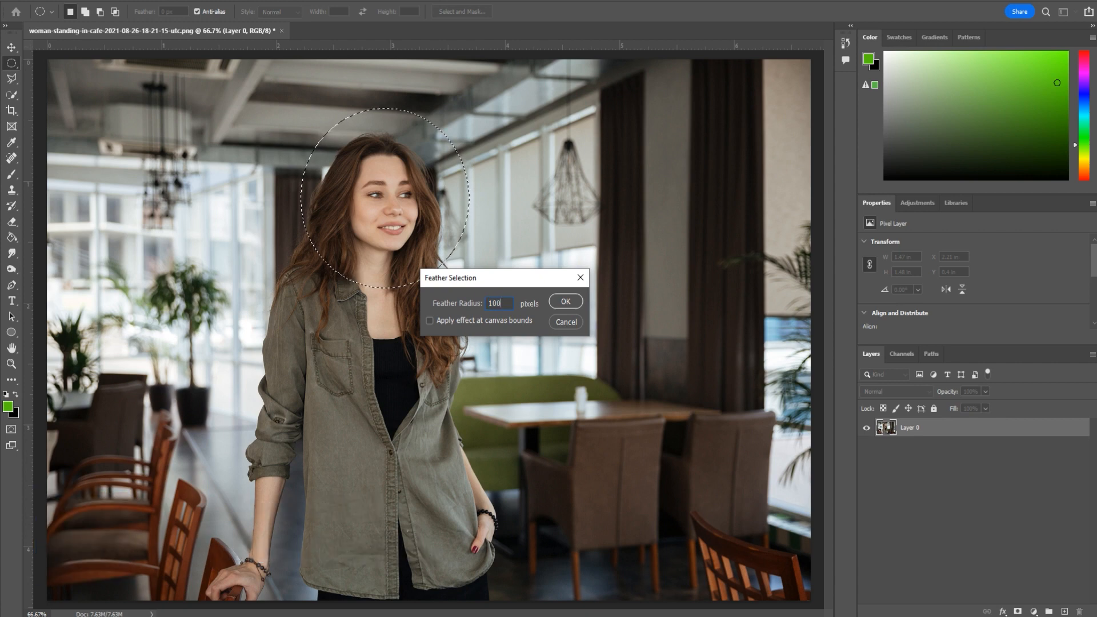
{"action": "left_click", "coordinate": [565, 301]}
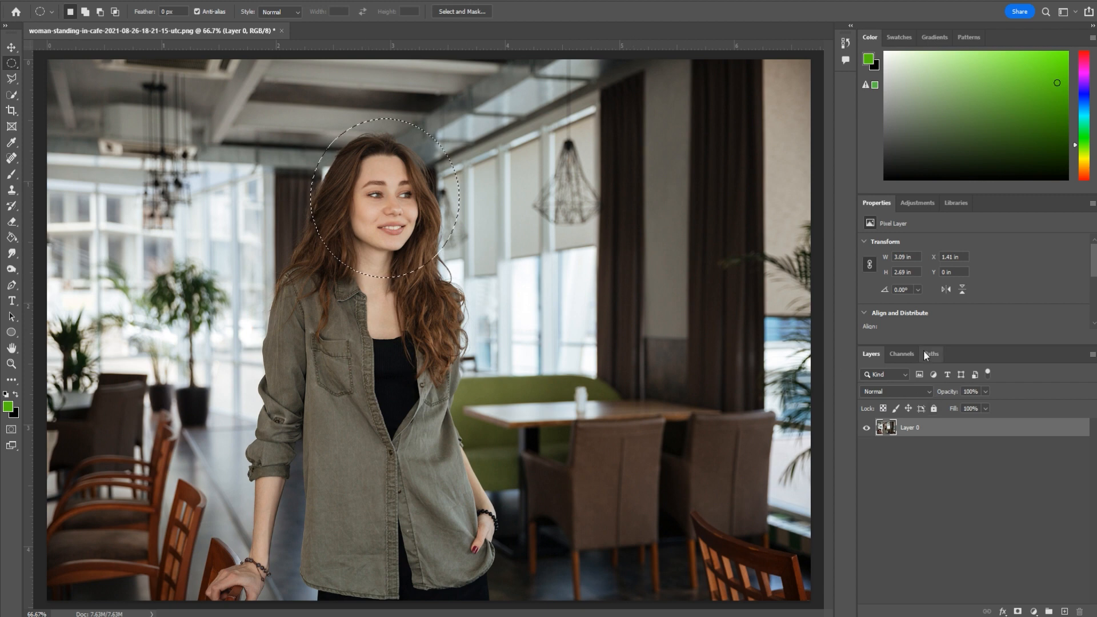
Add an Exposure adjustment layer over the face and set a moderate exposure boost
{"action": "left_click", "coordinate": [917, 203]}
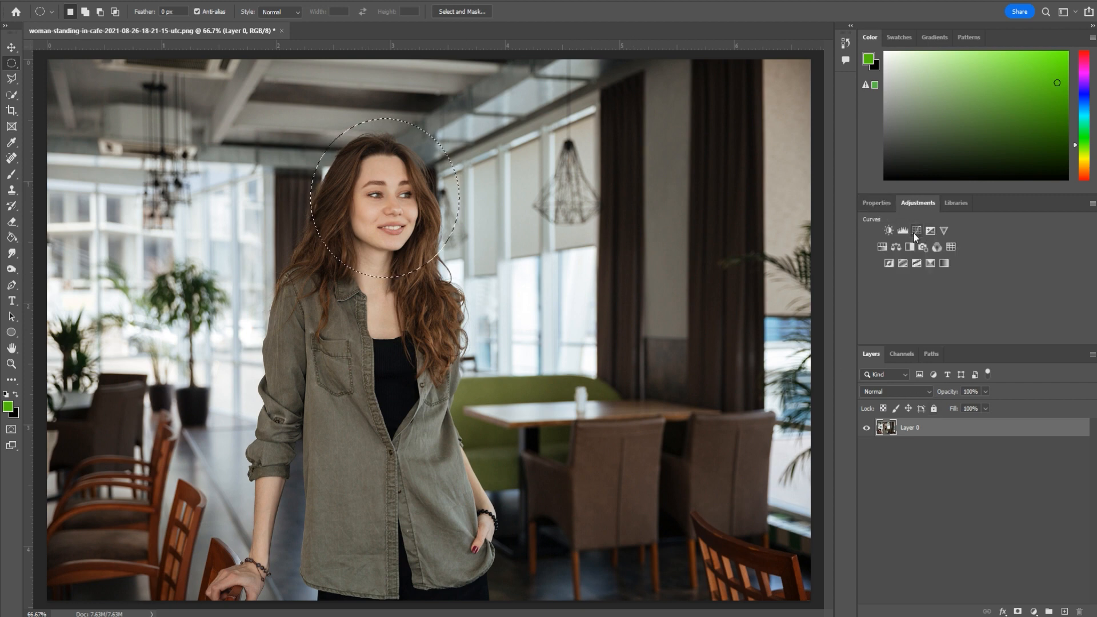
{"action": "left_click", "coordinate": [931, 230]}
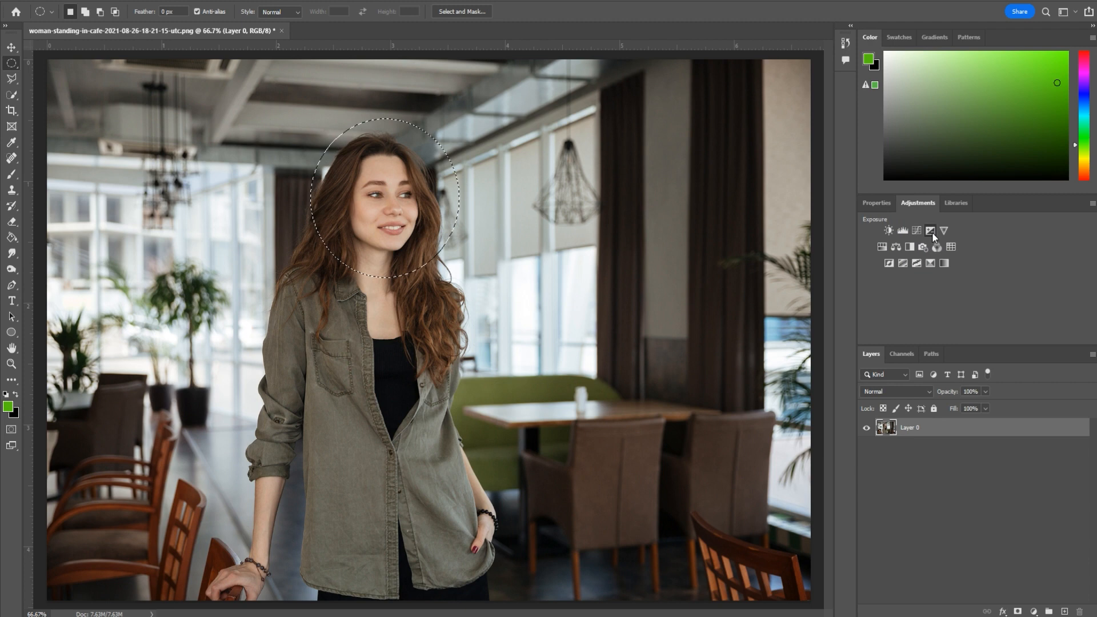
{"action": "left_click", "coordinate": [930, 231]}
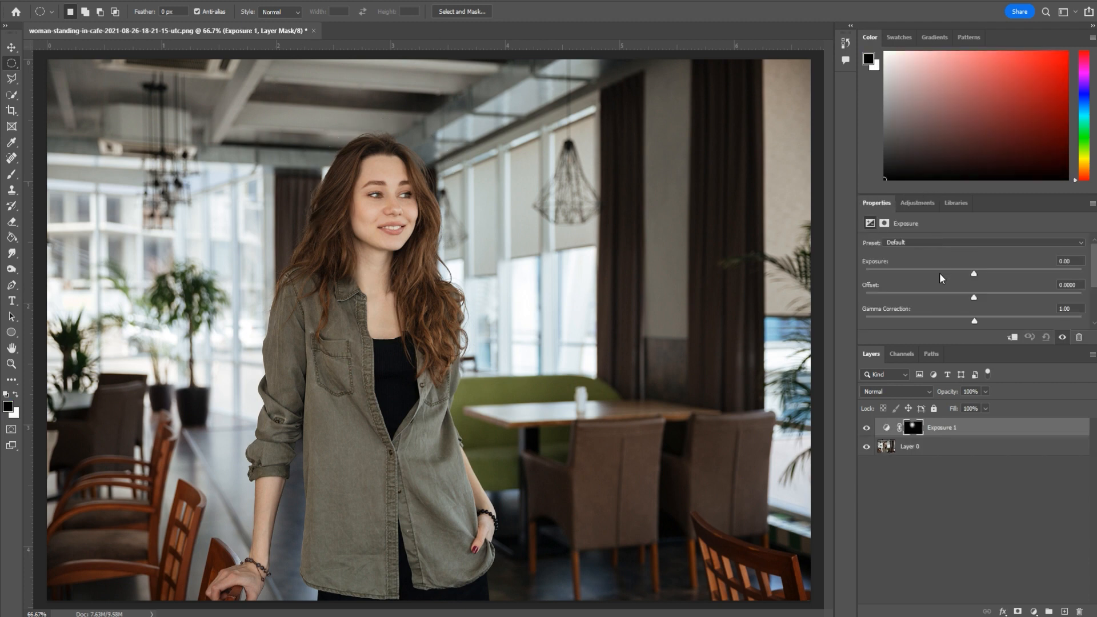
{"action": "left_click_drag", "start_coordinate": [972, 273], "coordinate": [988, 273]}
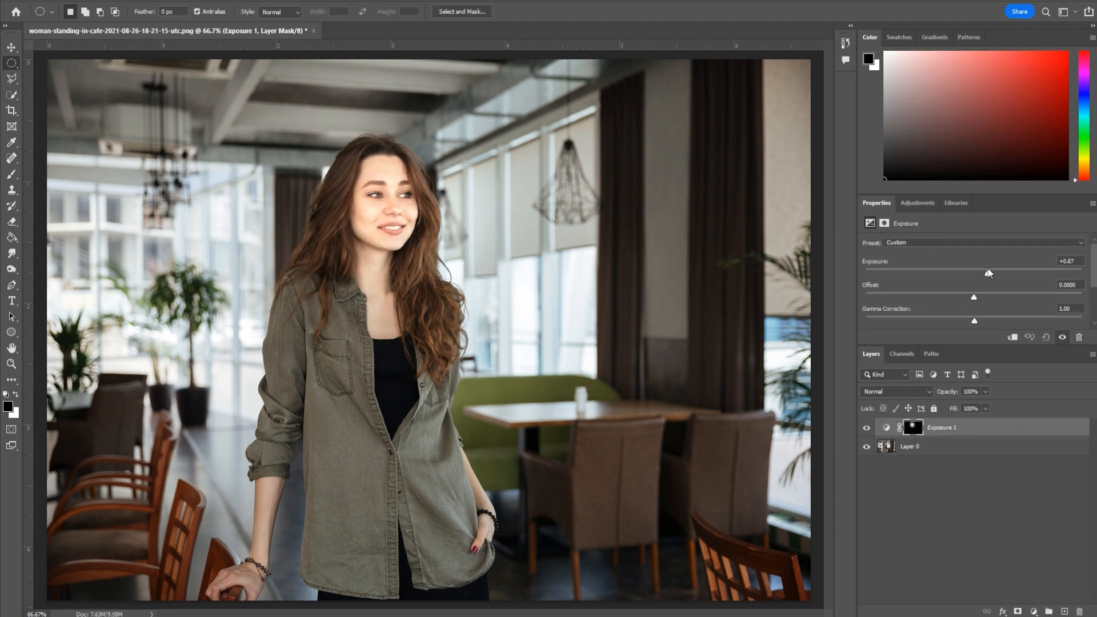
{"action": "left_click_drag", "start_coordinate": [989, 274], "coordinate": [985, 274]}
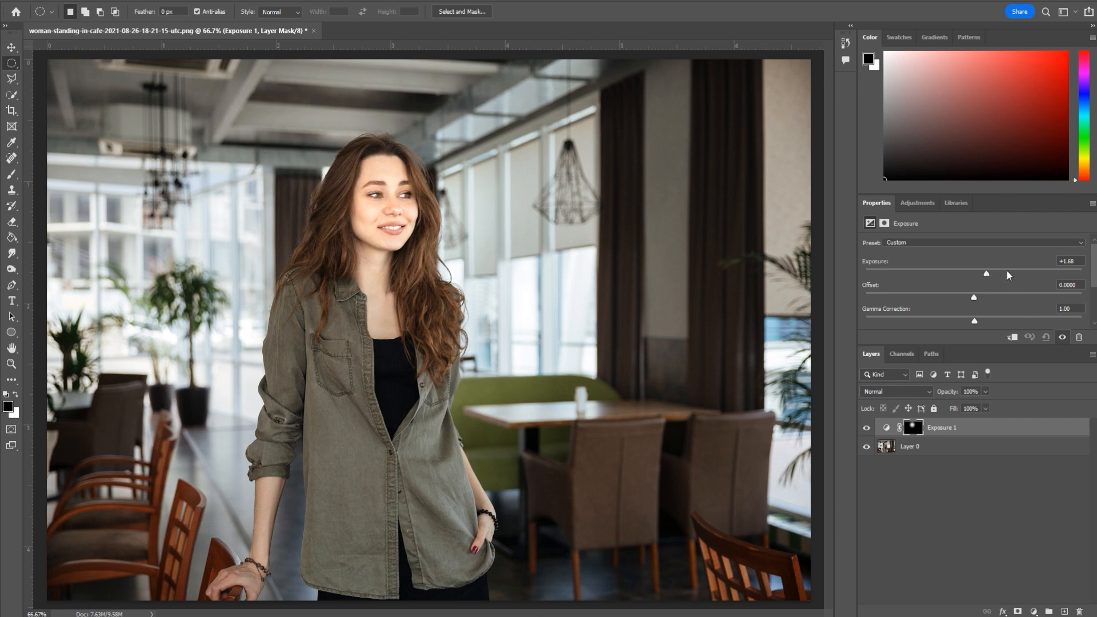
{"action": "left_click_drag", "start_coordinate": [986, 273], "coordinate": [975, 273]}
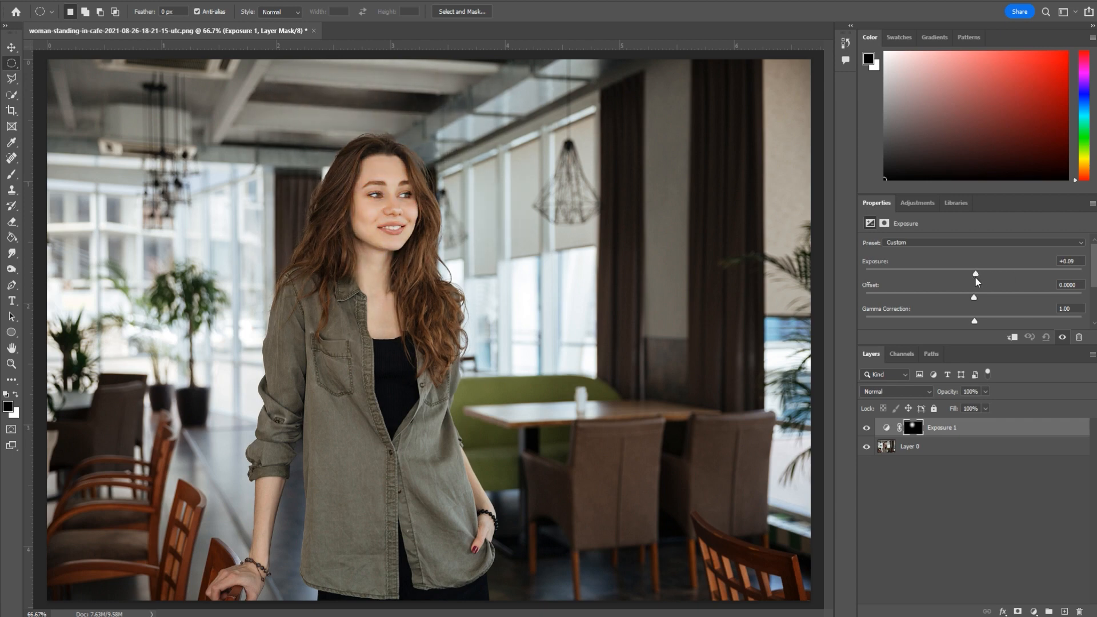
{"action": "left_click_drag", "start_coordinate": [976, 273], "coordinate": [985, 273]}
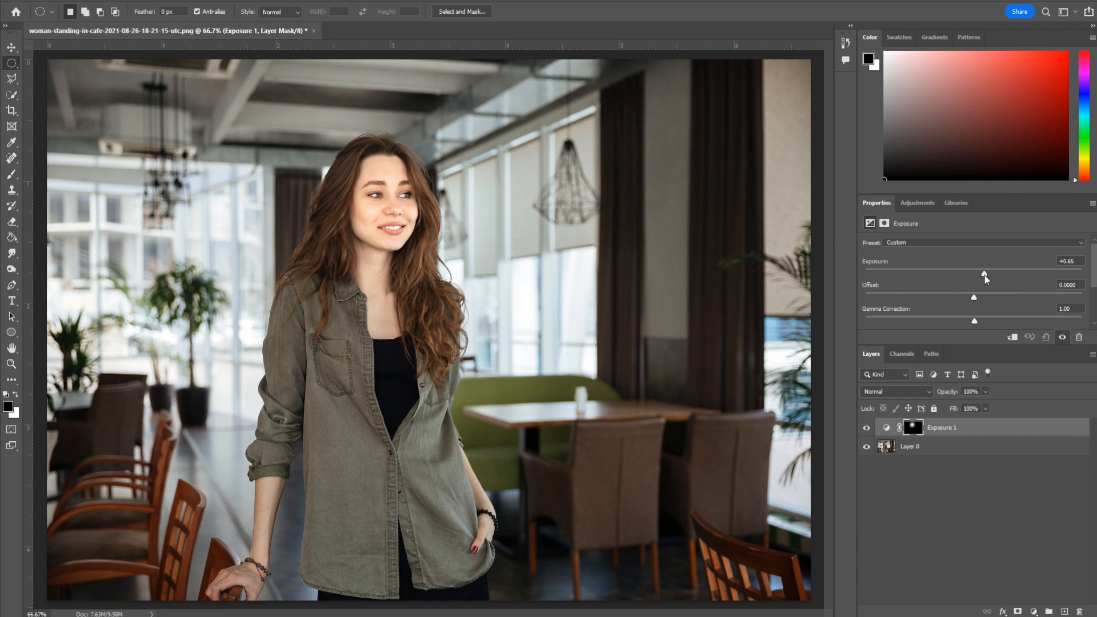
{"action": "left_click", "coordinate": [866, 427]}
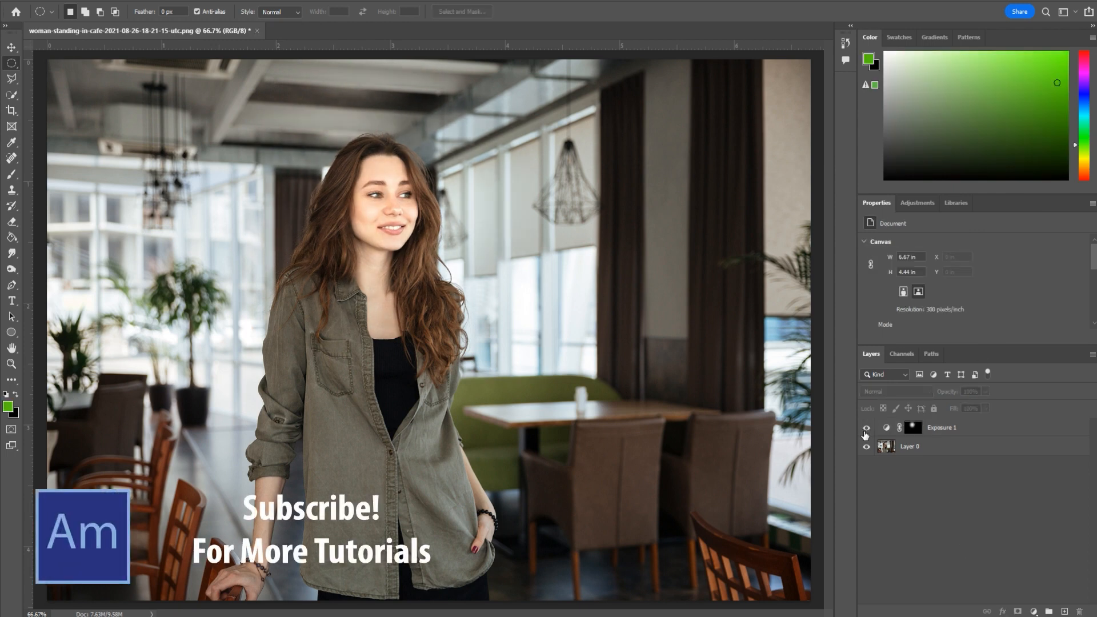
Reselect the Exposure 1 layer and set its exposure to +0.60
{"action": "left_click", "coordinate": [866, 428]}
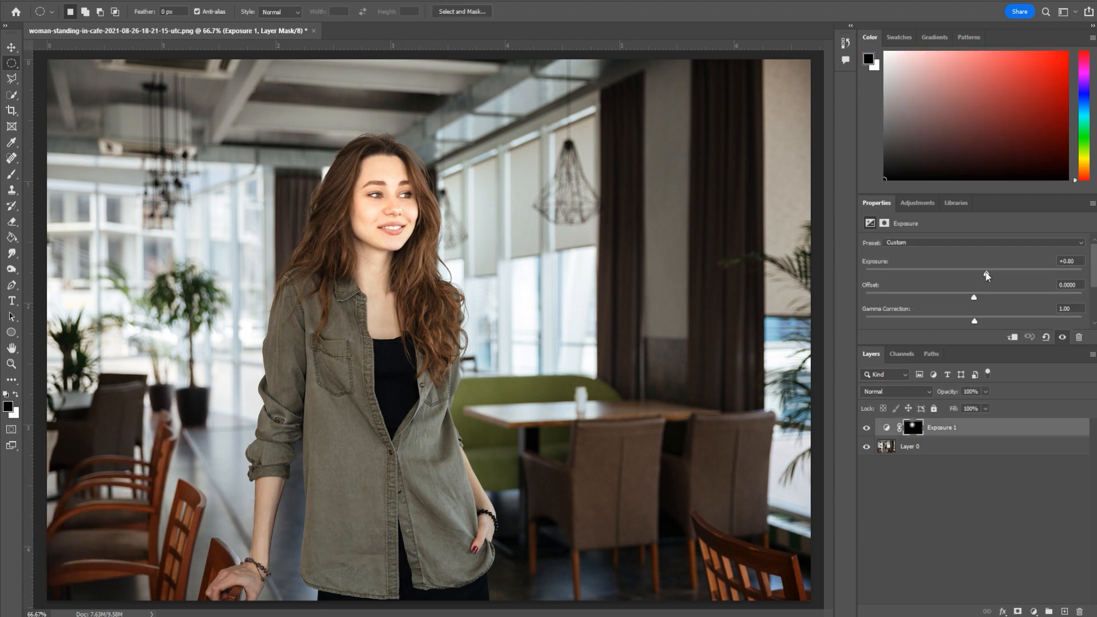
{"action": "left_click_drag", "start_coordinate": [972, 273], "coordinate": [986, 274]}
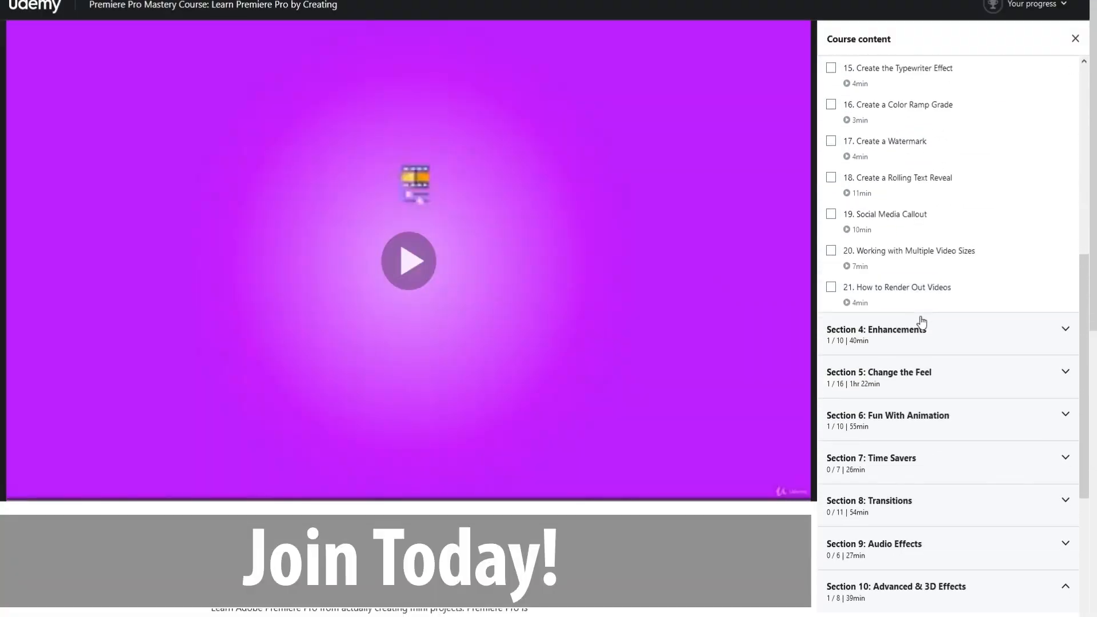
Expand Section 6: Fun With Animation in the course content sidebar
{"action": "left_click", "coordinate": [887, 415]}
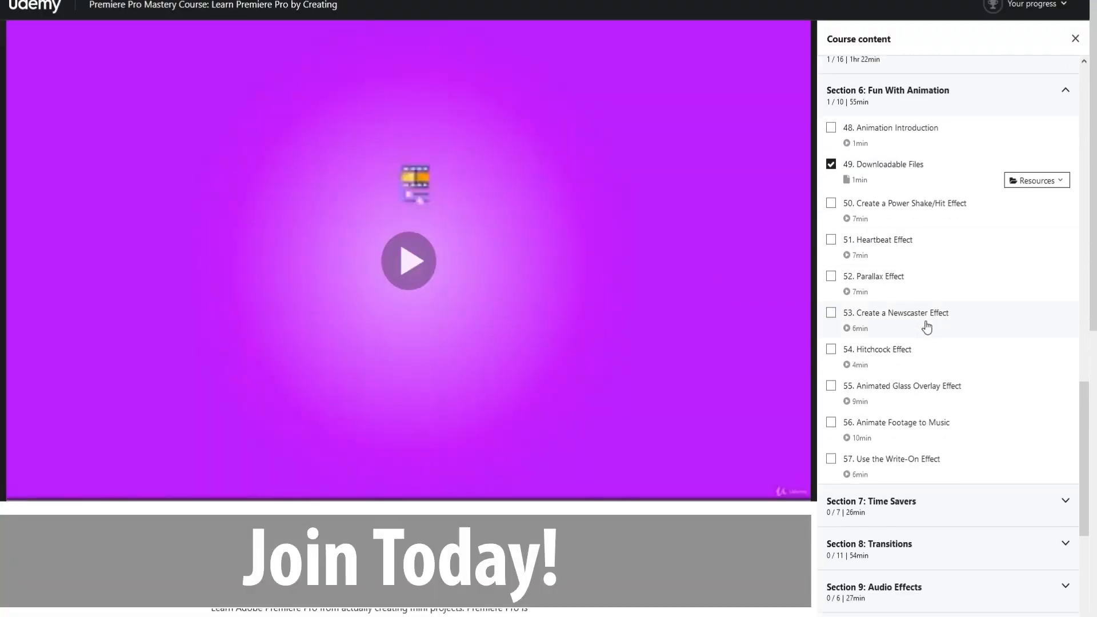